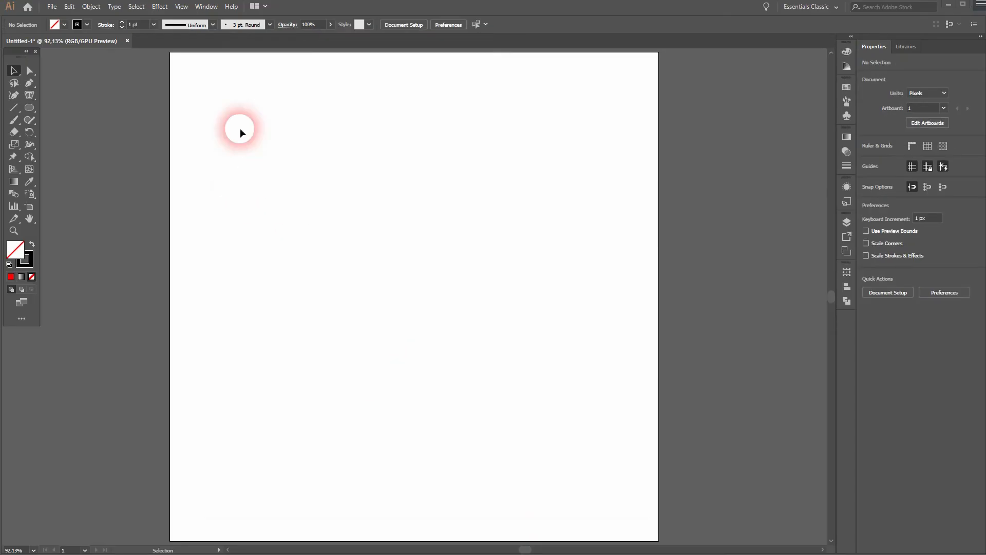
# Step: Set the fill to None and choose the Ellipse Tool
pyautogui.click(181, 6)
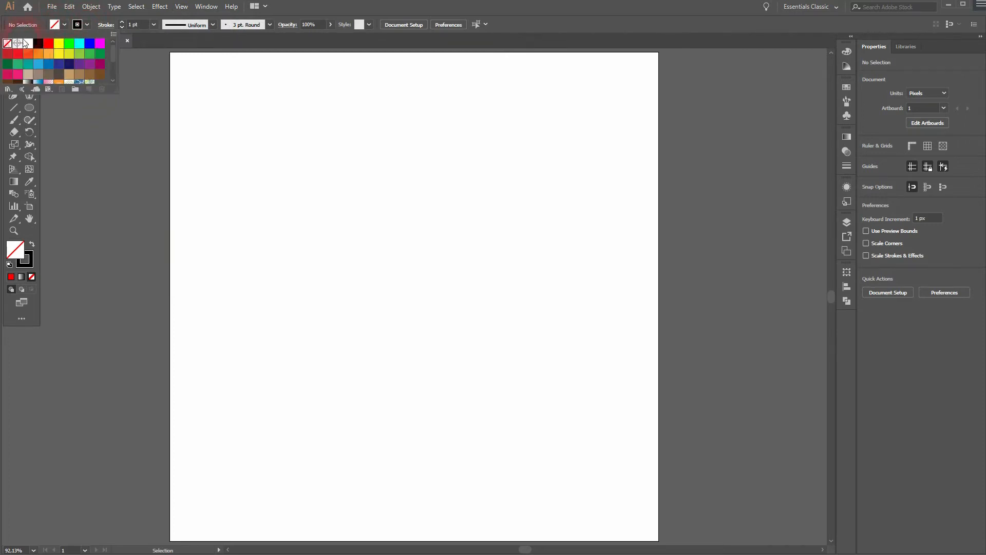
pyautogui.click(14, 119)
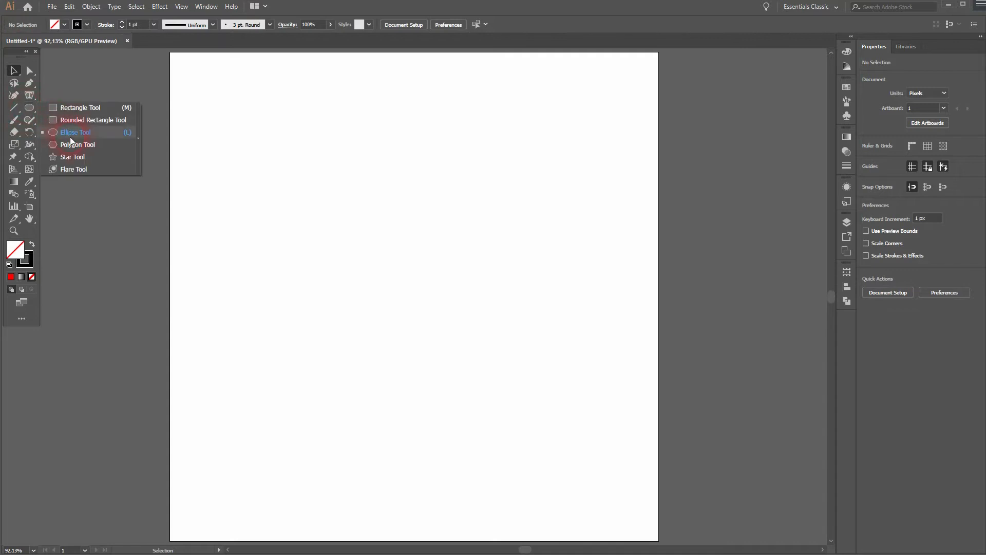
# Step: Draw a circle for the C, then the flat base, vertical and diagonal lines of the N
pyautogui.moveTo(308, 276); pyautogui.dragTo(357, 319)
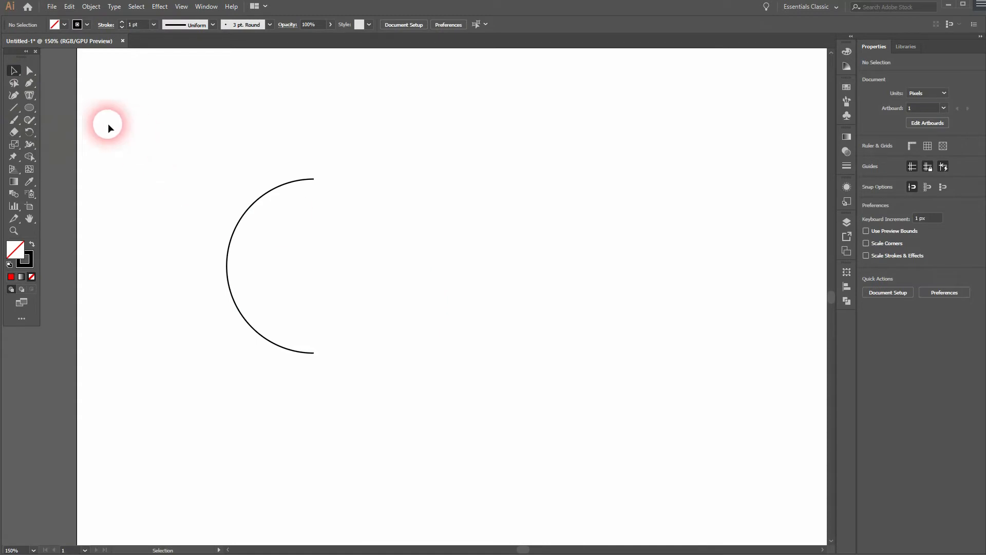
pyautogui.moveTo(31, 86)
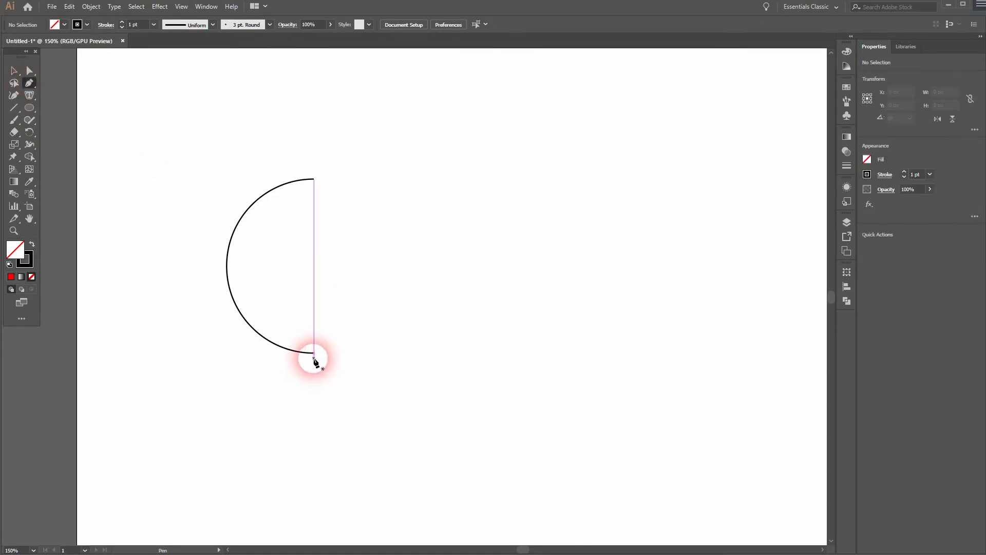
pyautogui.moveTo(314, 353); pyautogui.dragTo(349, 357)
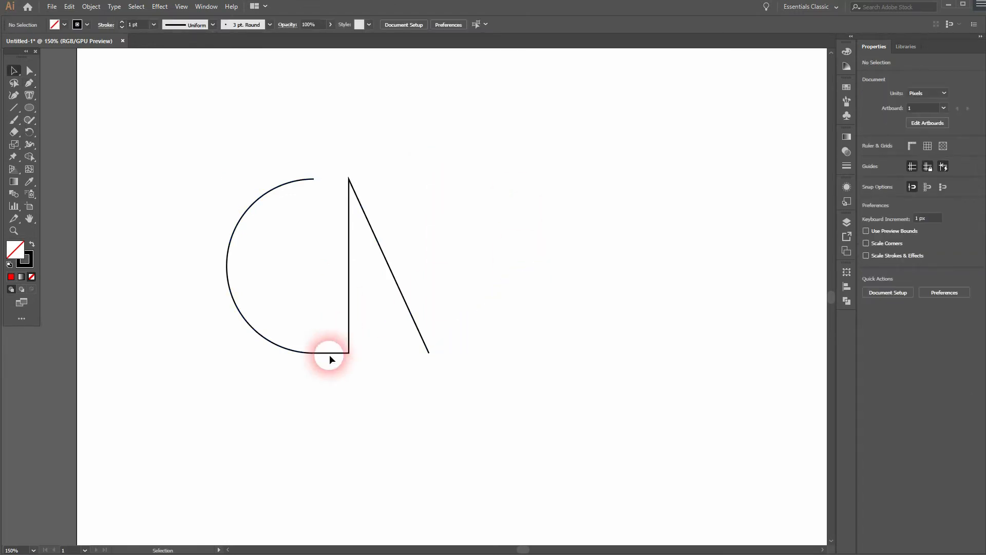
# Step: Alt-drag two copies of the N strokes and reflect one copy vertically
pyautogui.moveTo(332, 360); pyautogui.dragTo(393, 455)
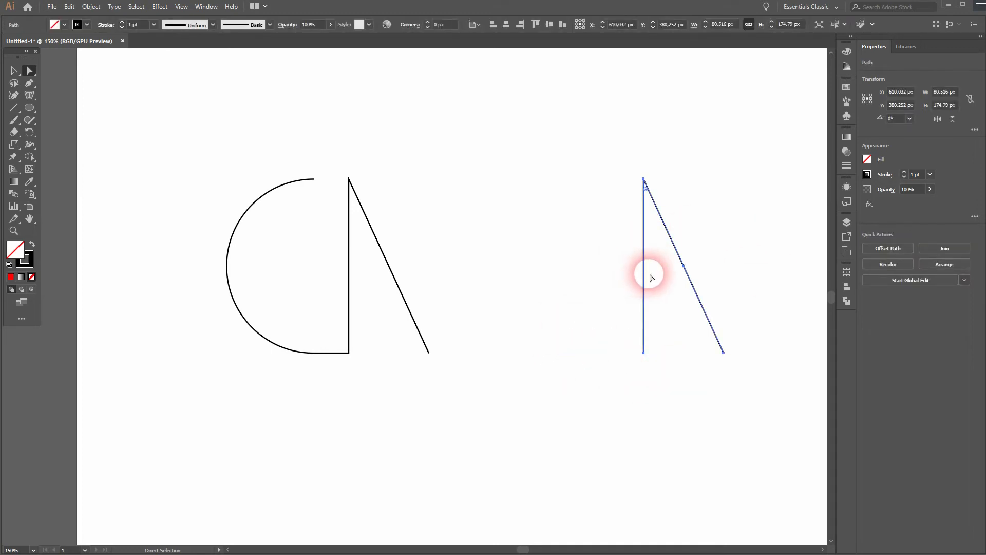
pyautogui.moveTo(652, 276); pyautogui.dragTo(532, 277)
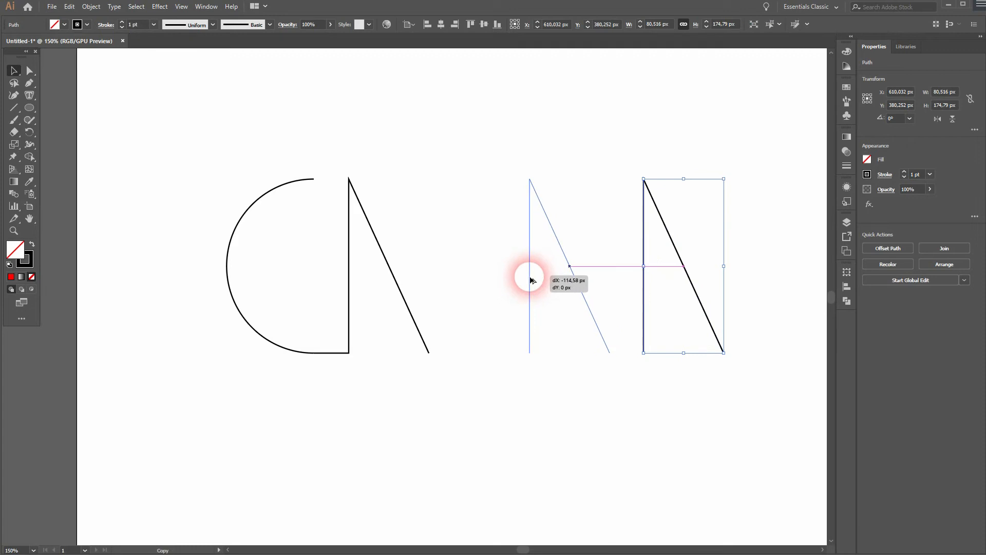
pyautogui.rightClick(531, 273)
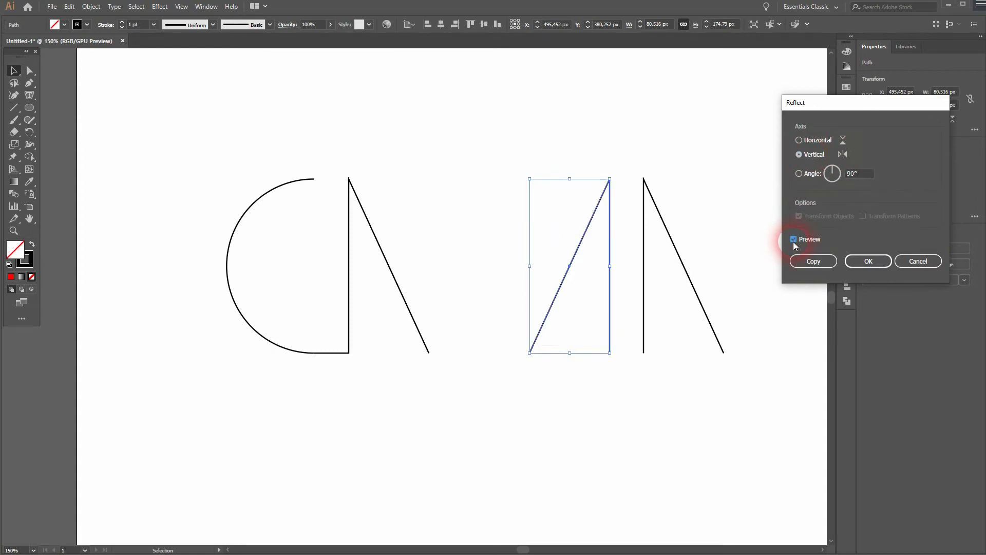
pyautogui.click(868, 261)
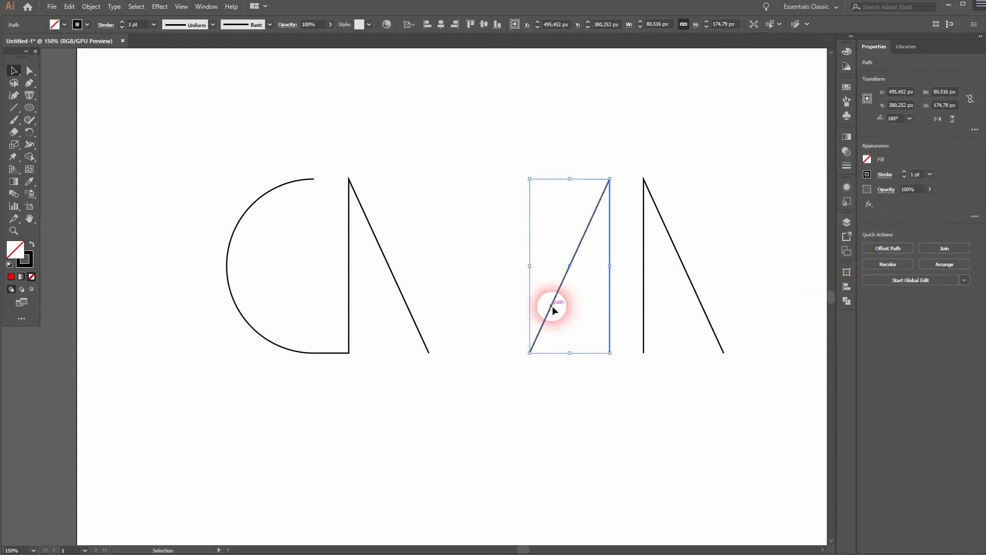
# Step: Move the flipped diagonal into place and join the meeting endpoints to form the M
pyautogui.moveTo(553, 309); pyautogui.dragTo(745, 309)
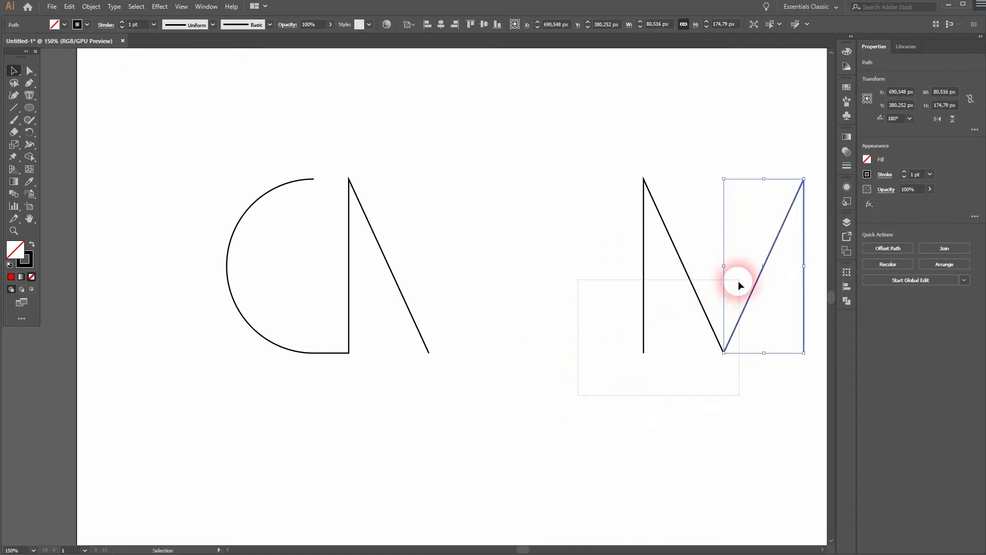
pyautogui.moveTo(739, 283); pyautogui.dragTo(437, 299)
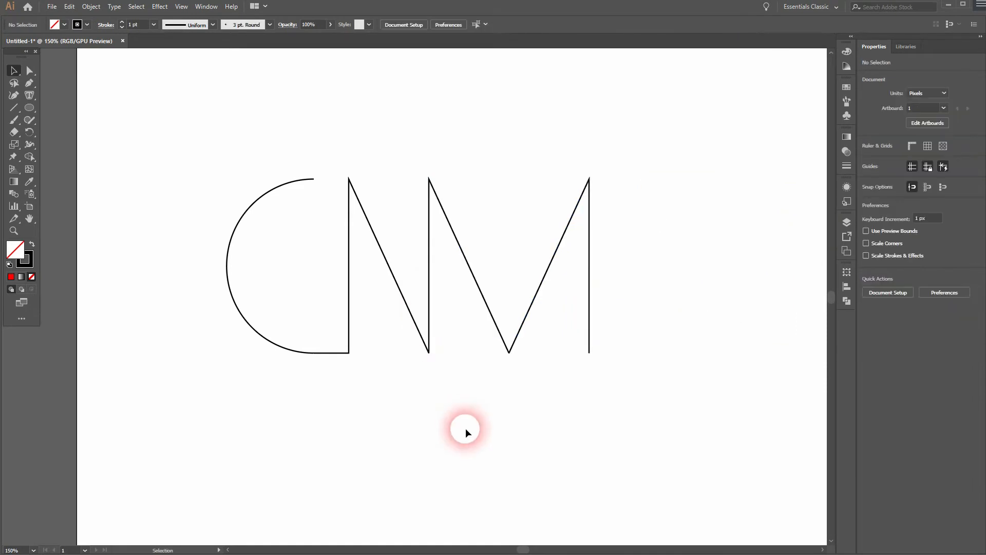
pyautogui.moveTo(170, 415)
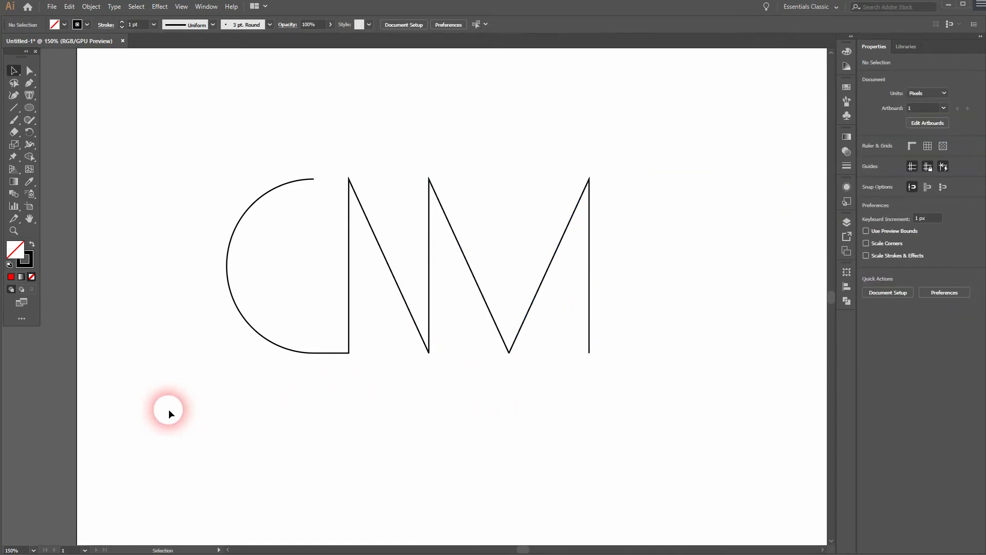
# Step: Give all letter paths an 8 pt stroke with Round Join and Round Cap
pyautogui.press('ctrl+a')
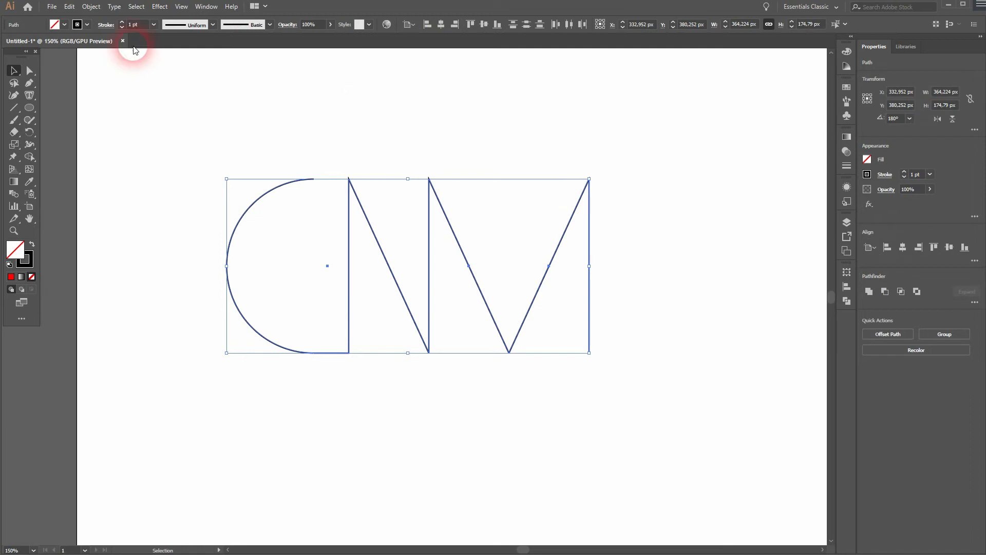
pyautogui.click(122, 22)
pyautogui.write('8')
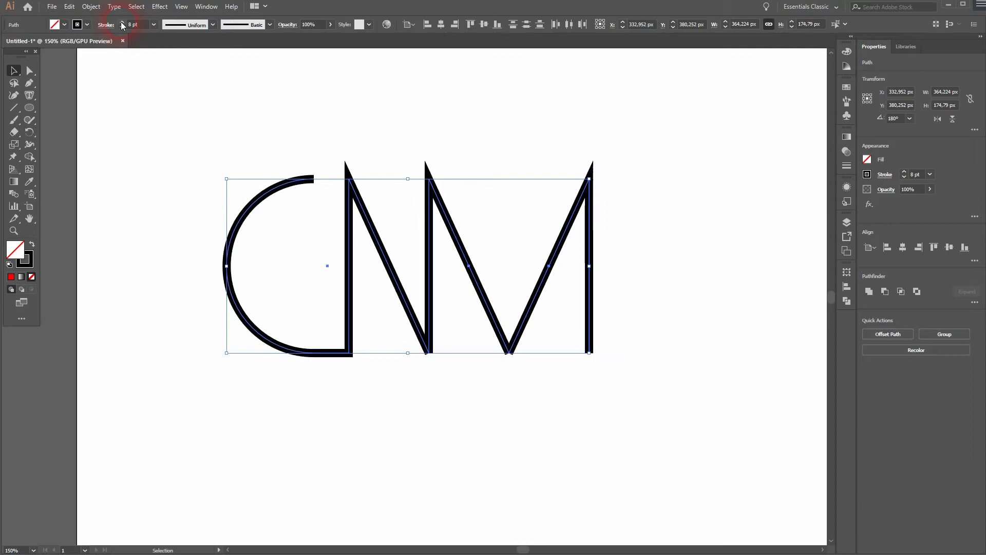
pyautogui.click(206, 6)
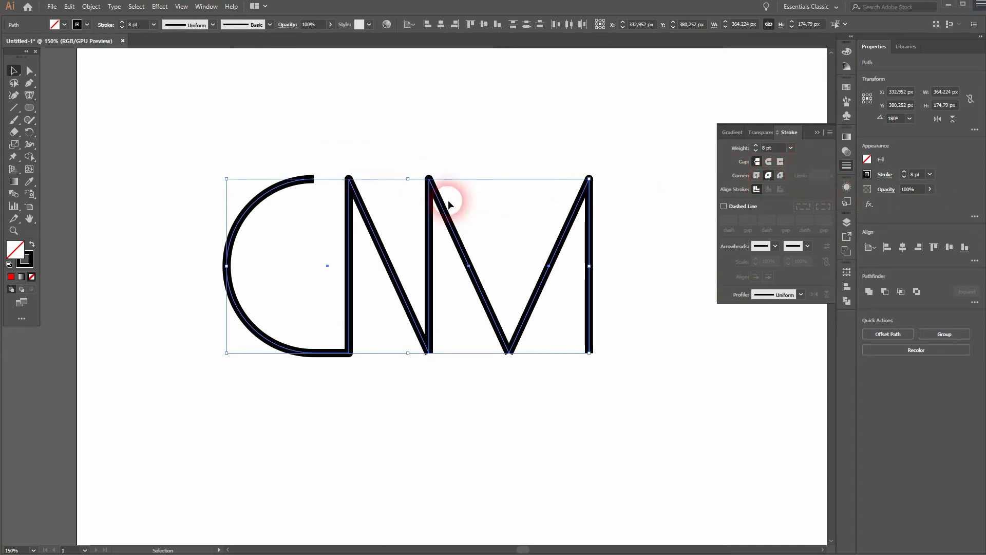
pyautogui.moveTo(374, 222)
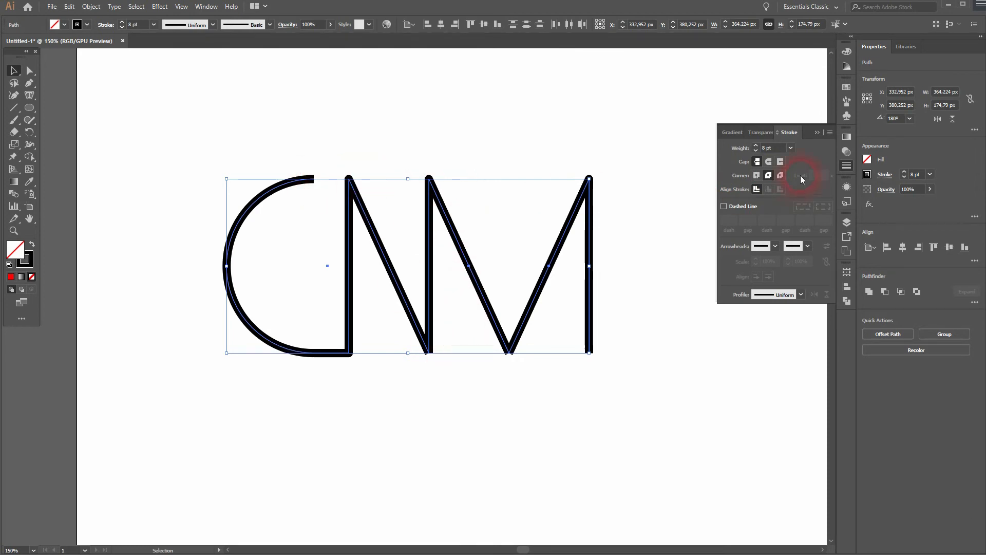
pyautogui.click(769, 162)
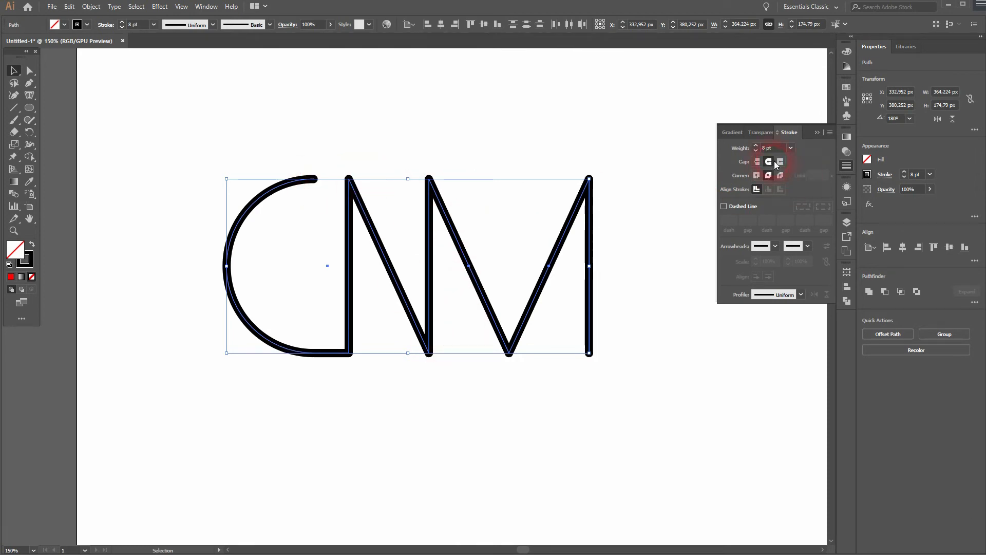
pyautogui.click(780, 161)
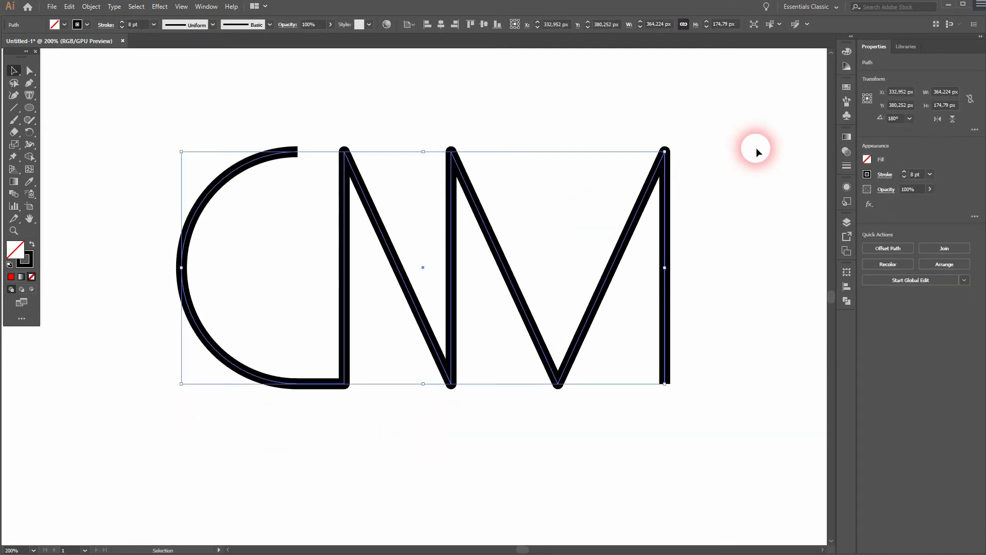
# Step: Expand the strokes with Fill and Stroke checked into solid black shapes
pyautogui.click(90, 6)
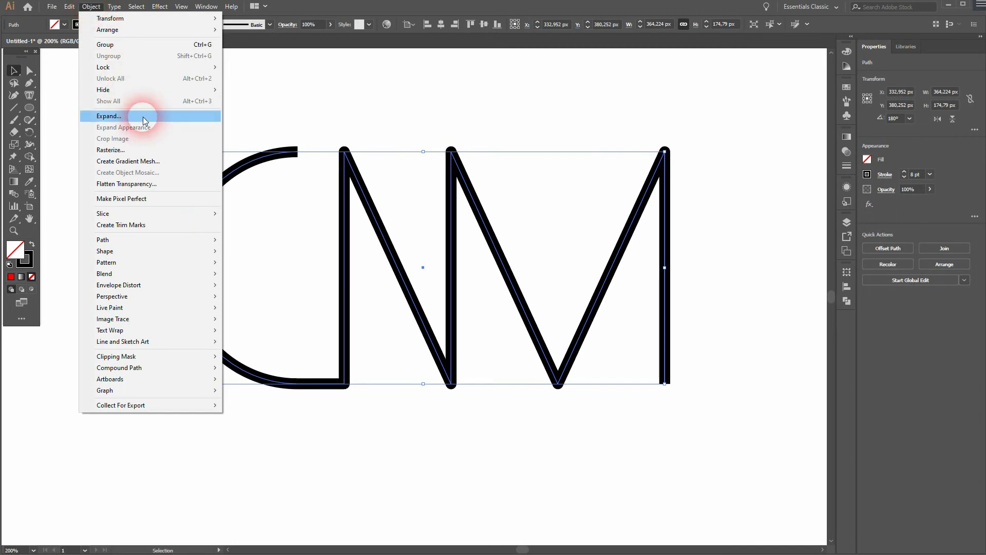
pyautogui.click(108, 117)
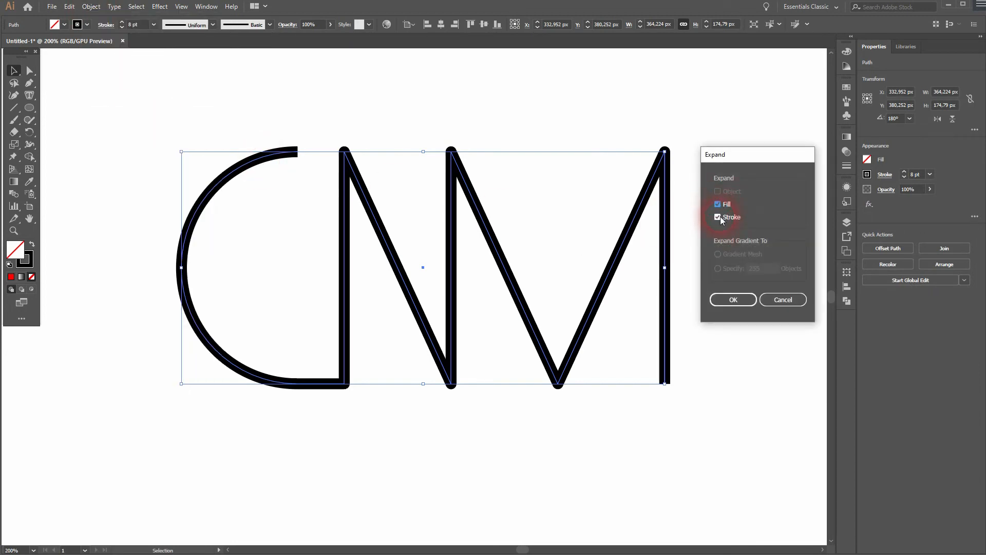
pyautogui.click(733, 299)
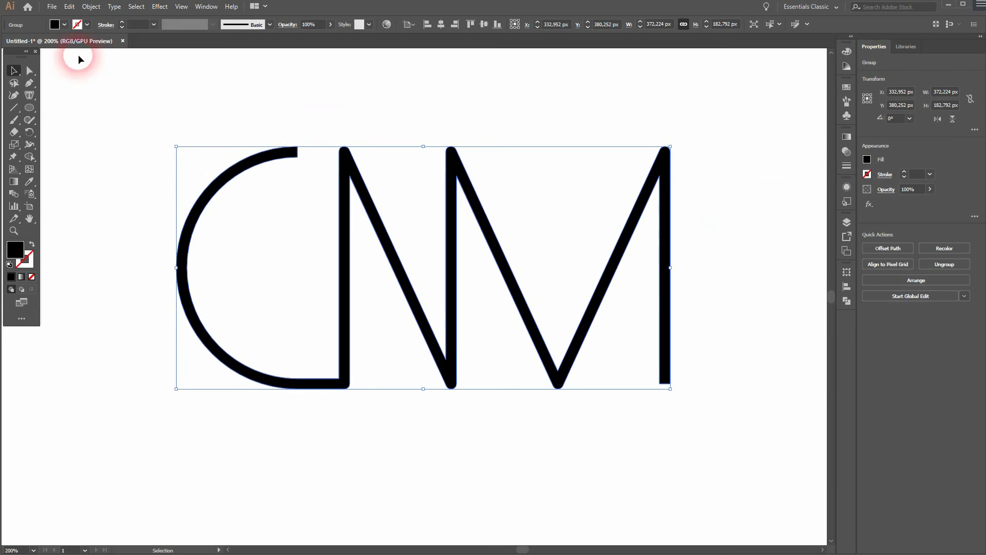
# Step: Add a 13 px Offset Path around the CNM shapes
pyautogui.click(90, 6)
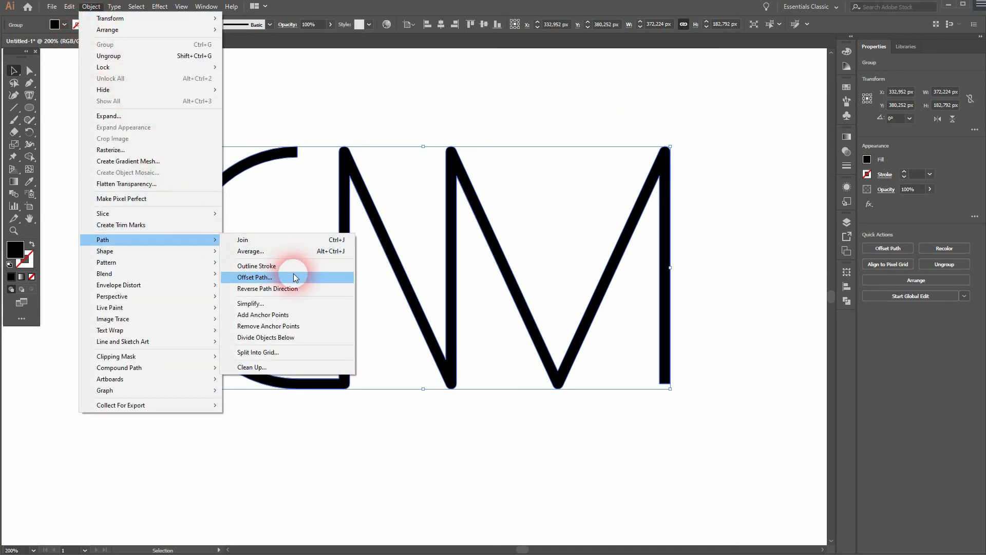
pyautogui.click(255, 276)
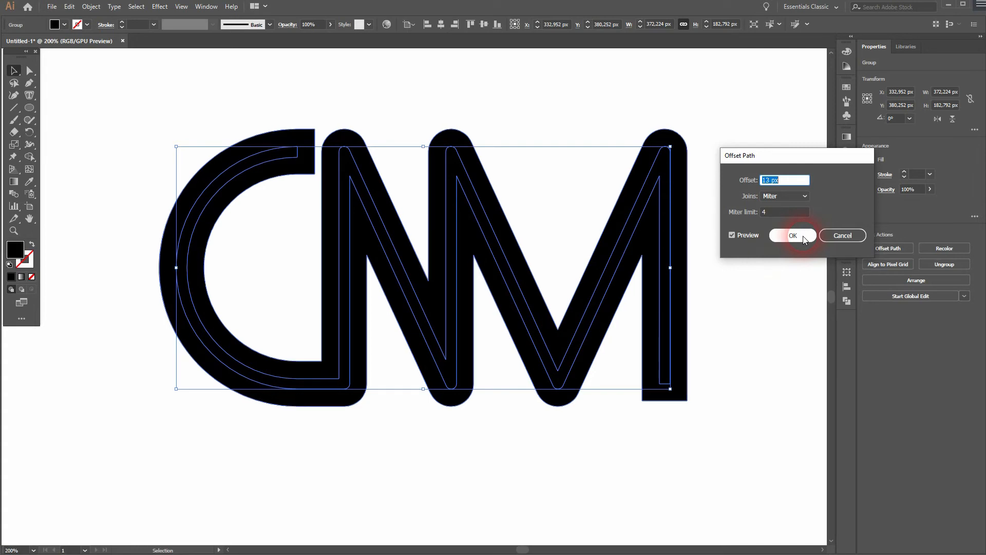
pyautogui.click(793, 235)
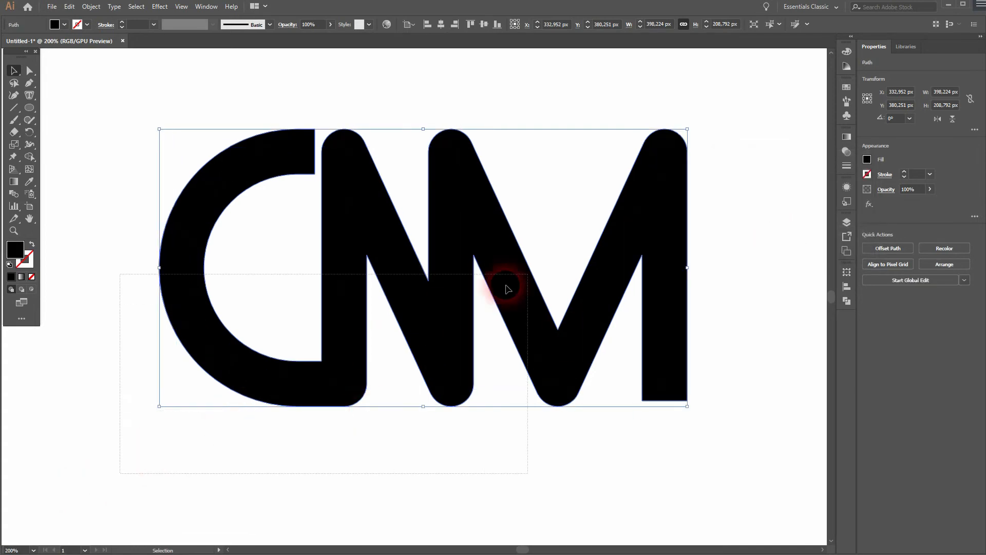
# Step: Send the offset shape to back, fill the inner letters white and the outer shape red
pyautogui.click(91, 6)
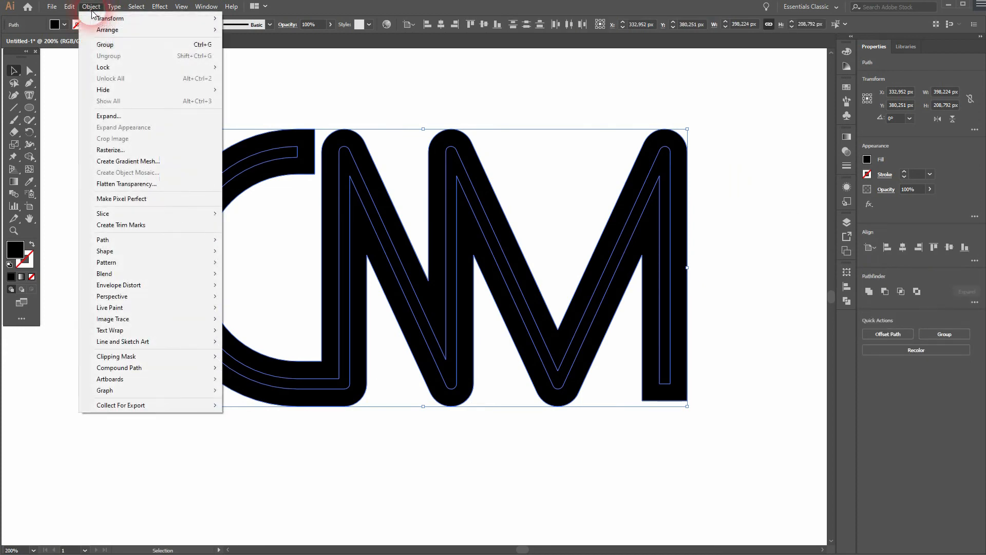
pyautogui.click(169, 192)
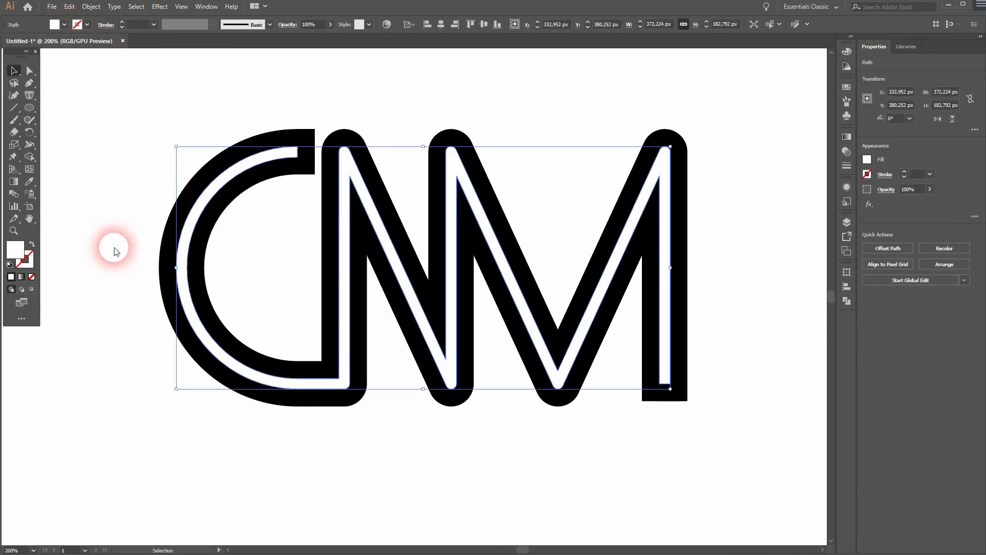
pyautogui.click(166, 226)
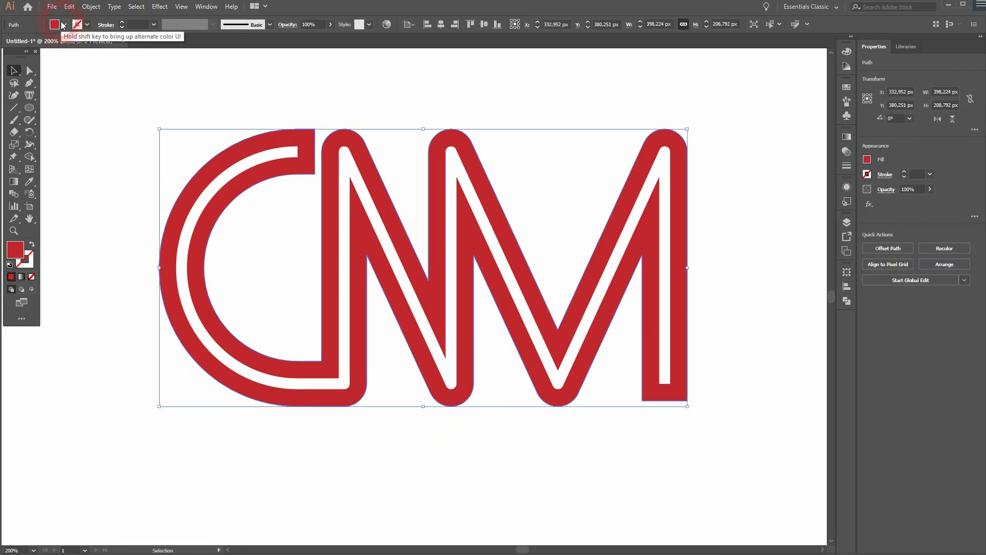
pyautogui.click(55, 25)
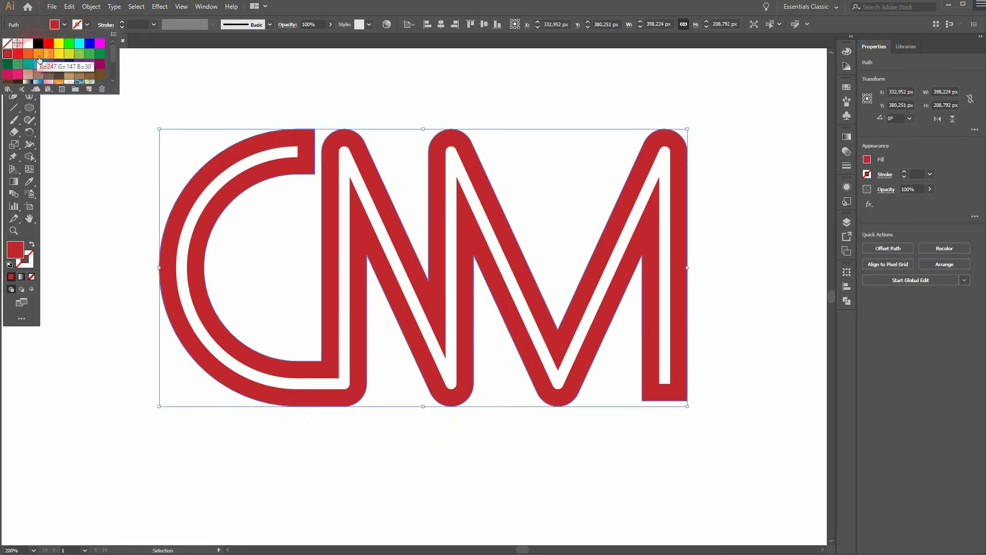